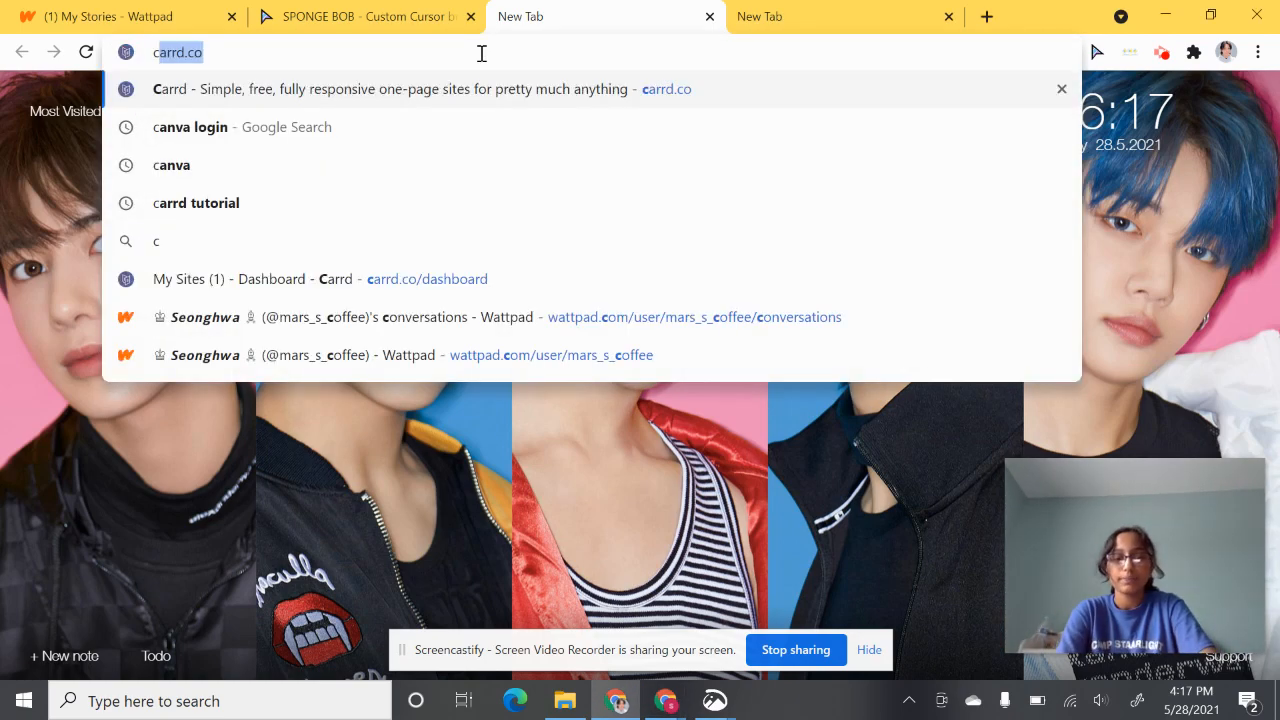
# - Reopen canva.com in a fresh browser tab from the address suggestions
pyautogui.write('canva login')
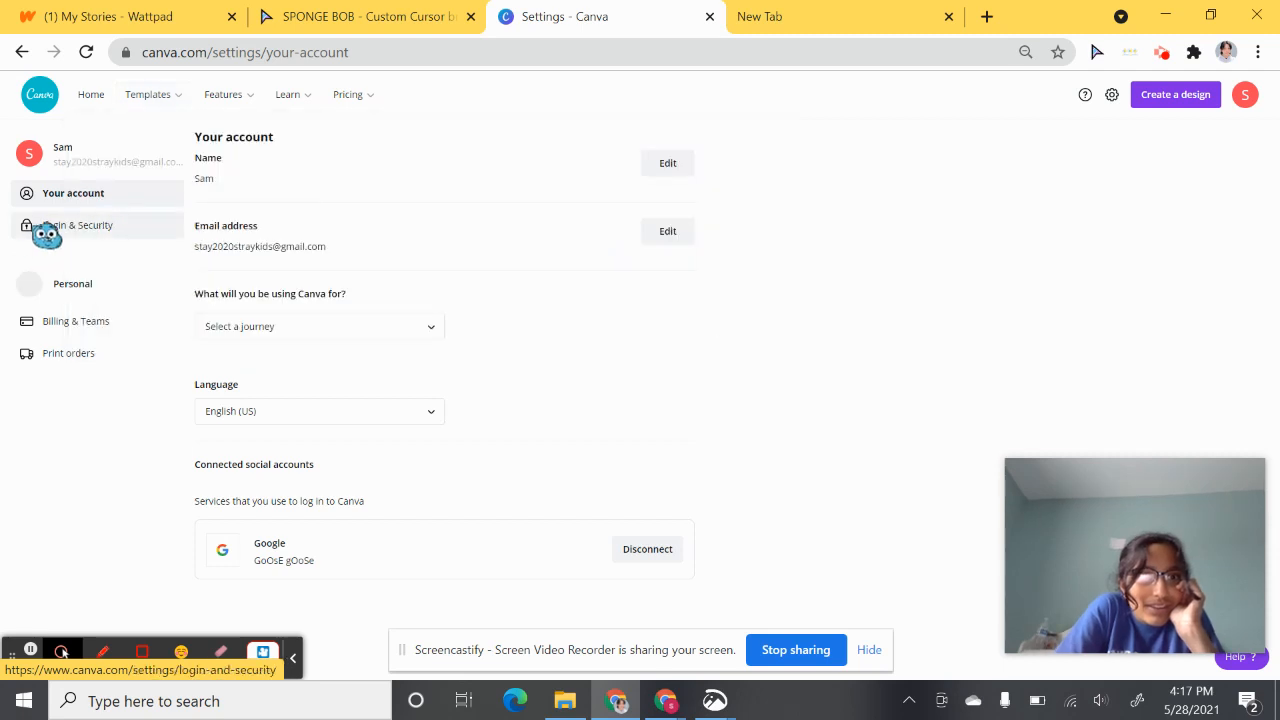
pyautogui.click(80, 224)
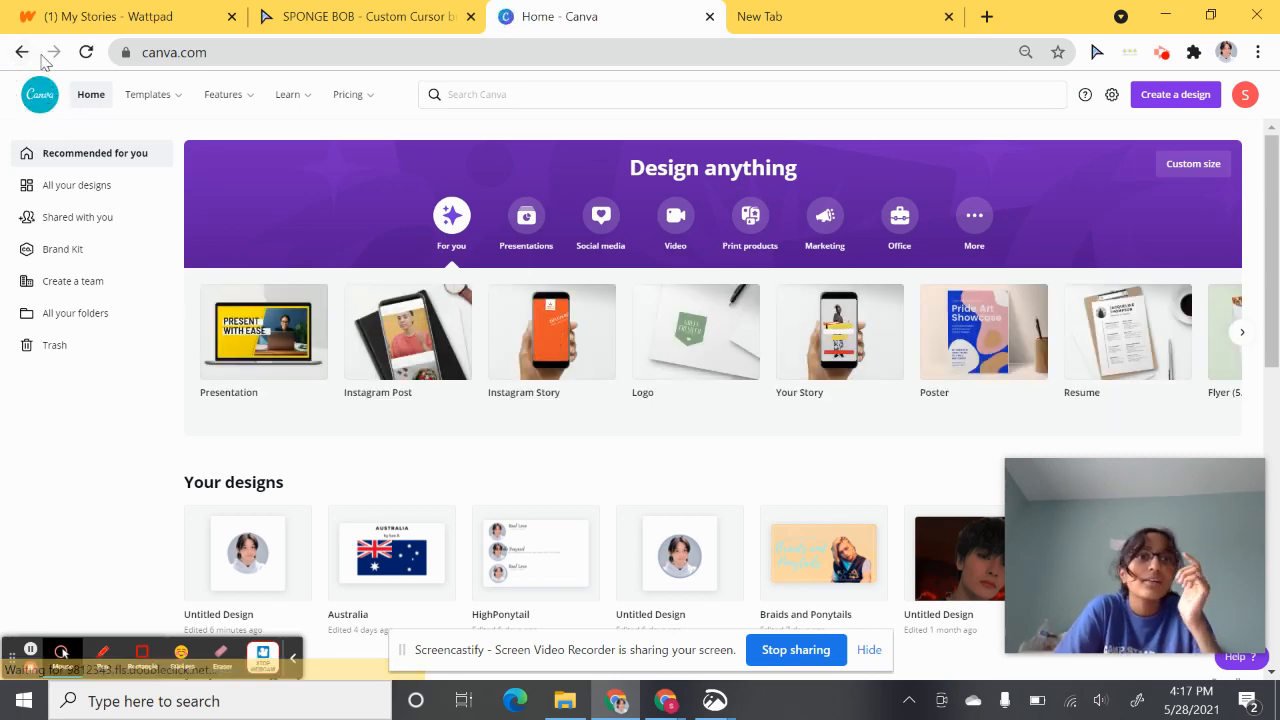
pyautogui.click(708, 16)
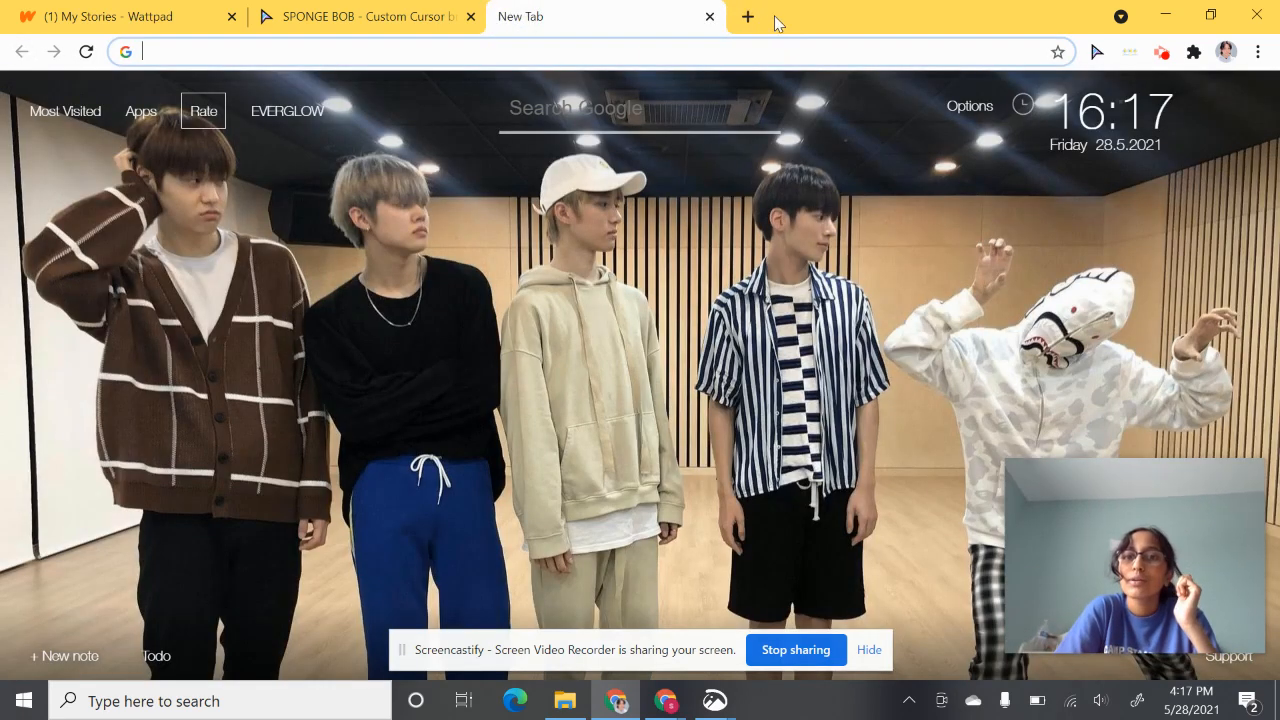
pyautogui.click(748, 16)
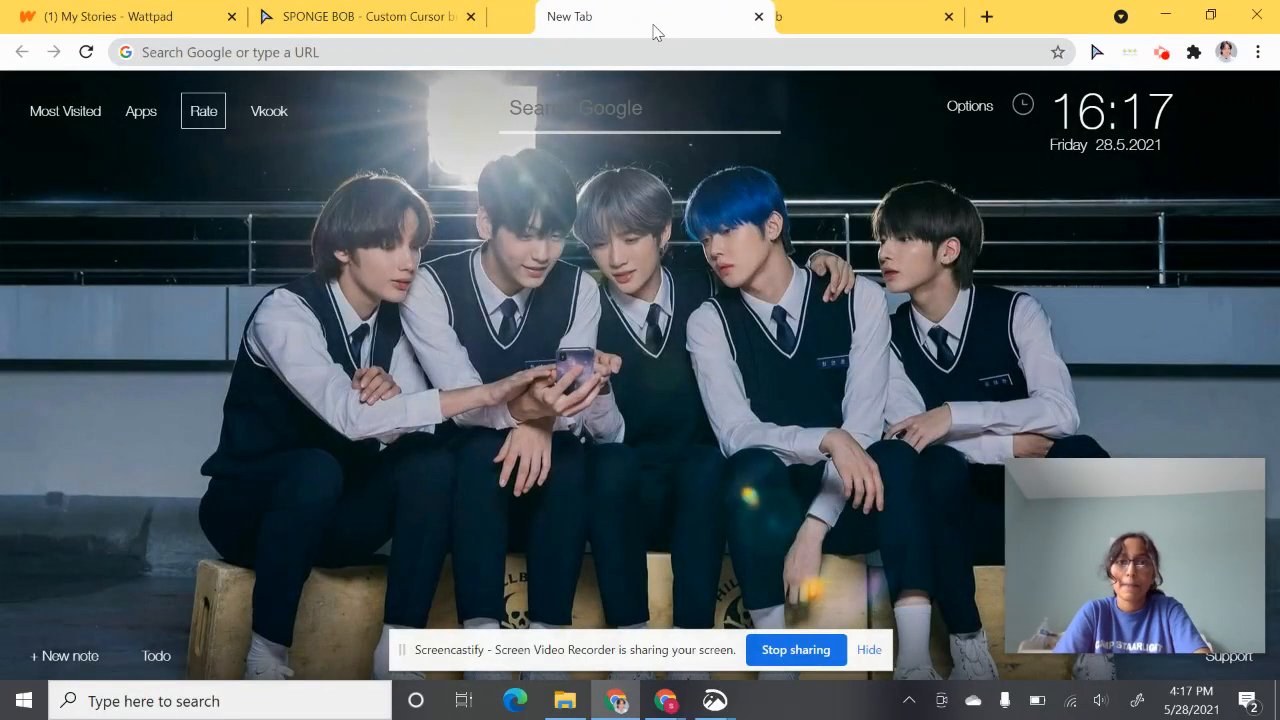
pyautogui.write('canva')
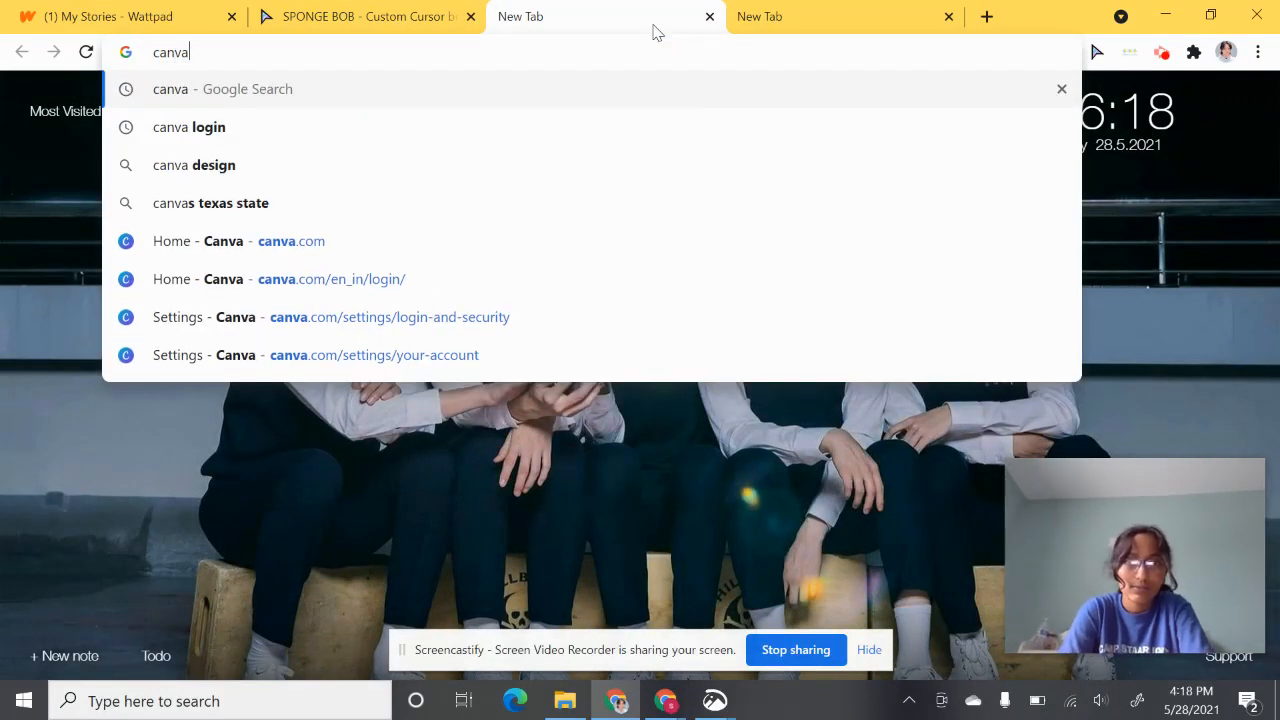
pyautogui.click(292, 240)
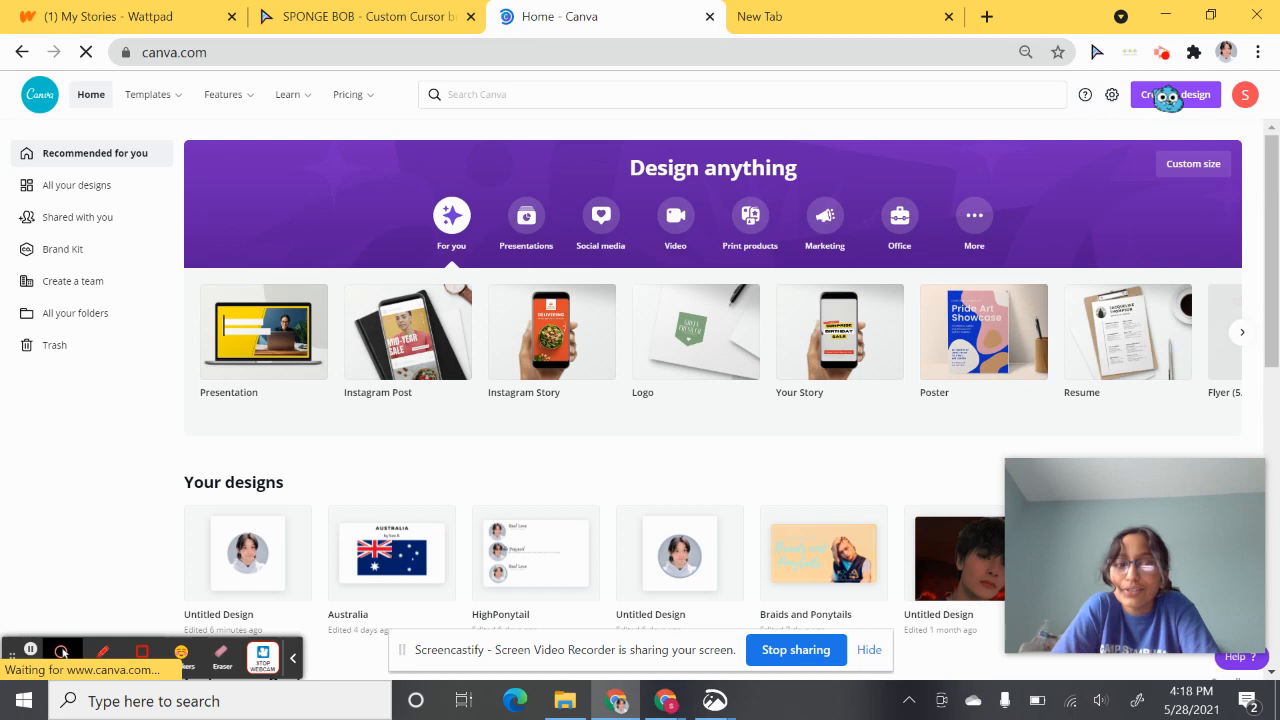
pyautogui.moveTo(1112, 94)
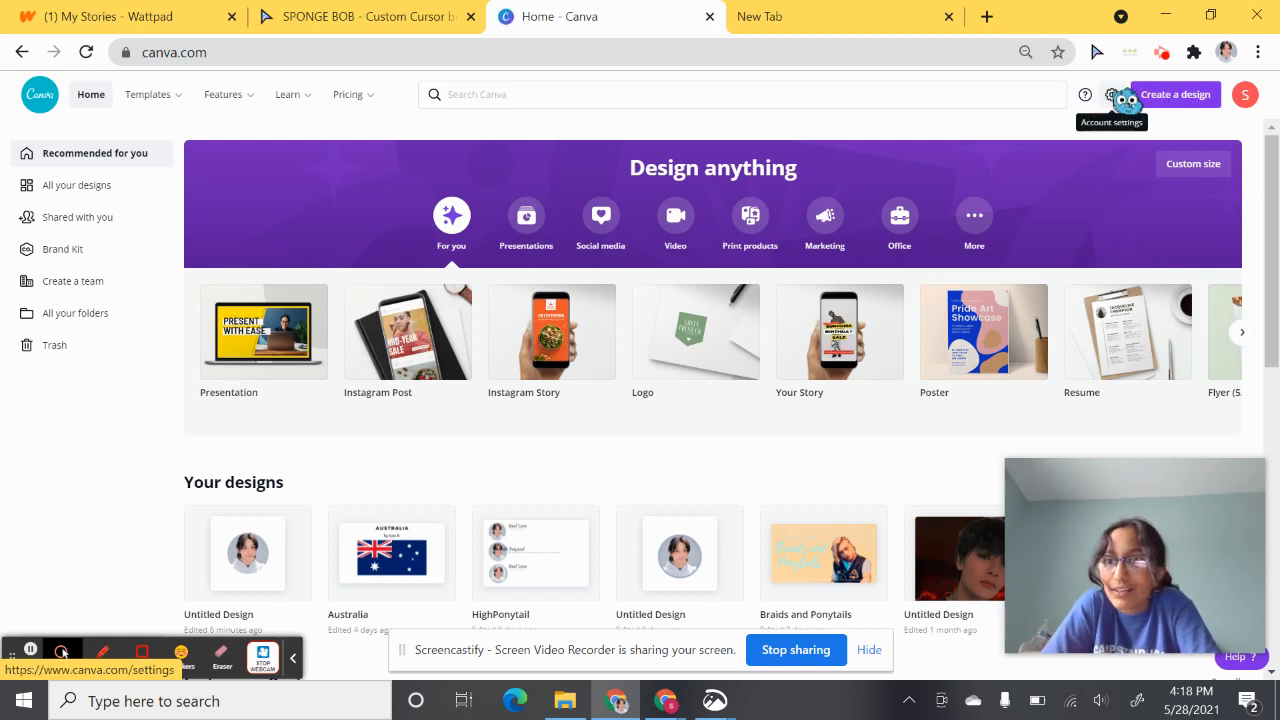
# - Sign out of the Canva account and visit the sign-up page
pyautogui.click(1128, 94)
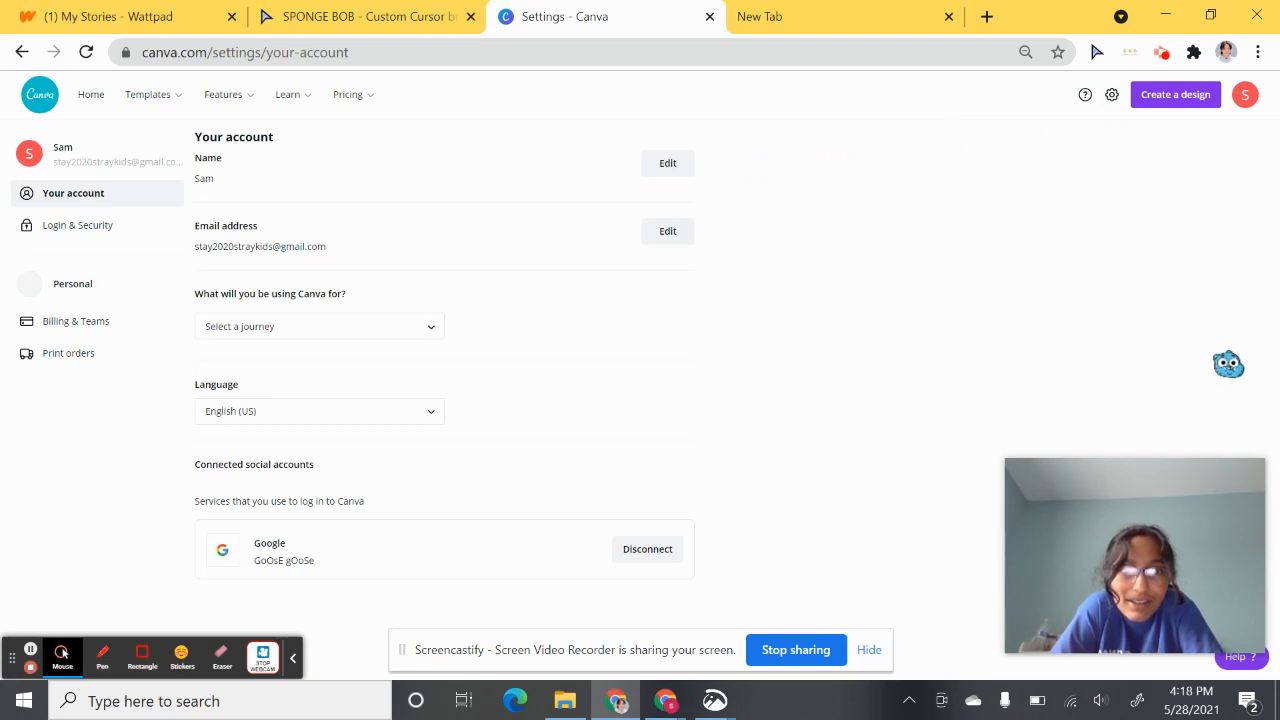
pyautogui.click(1244, 94)
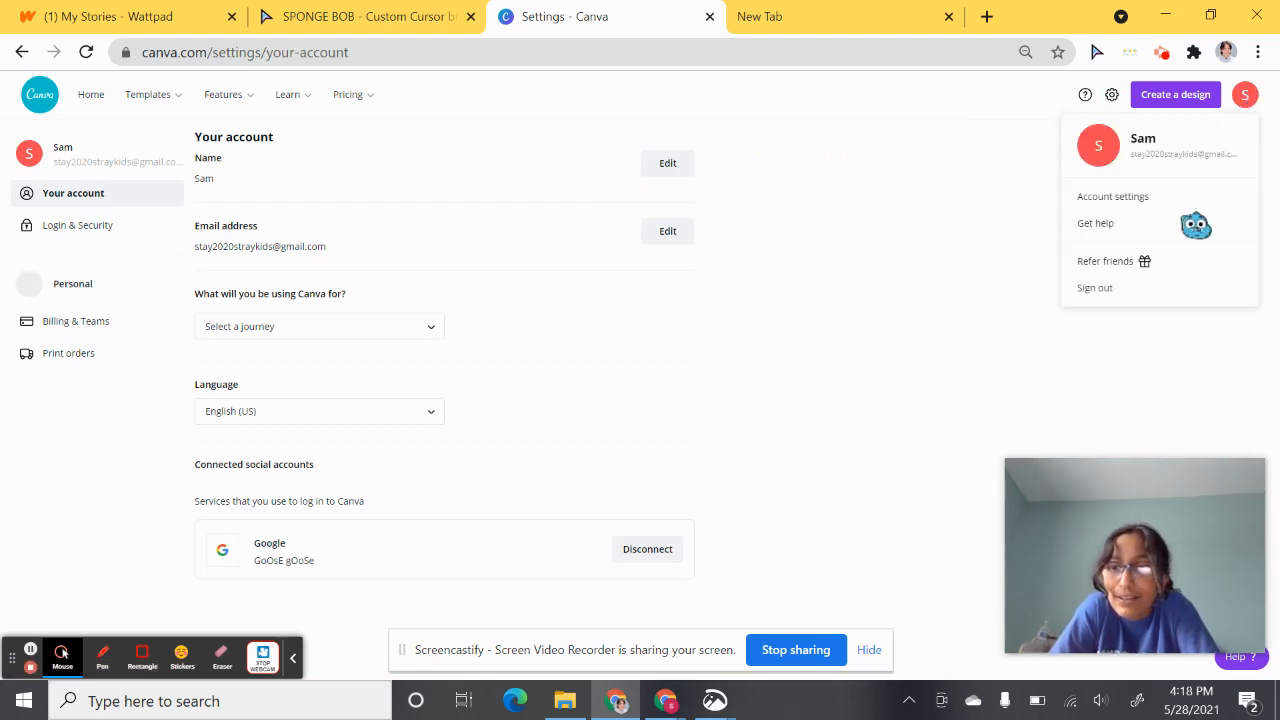
pyautogui.click(1094, 288)
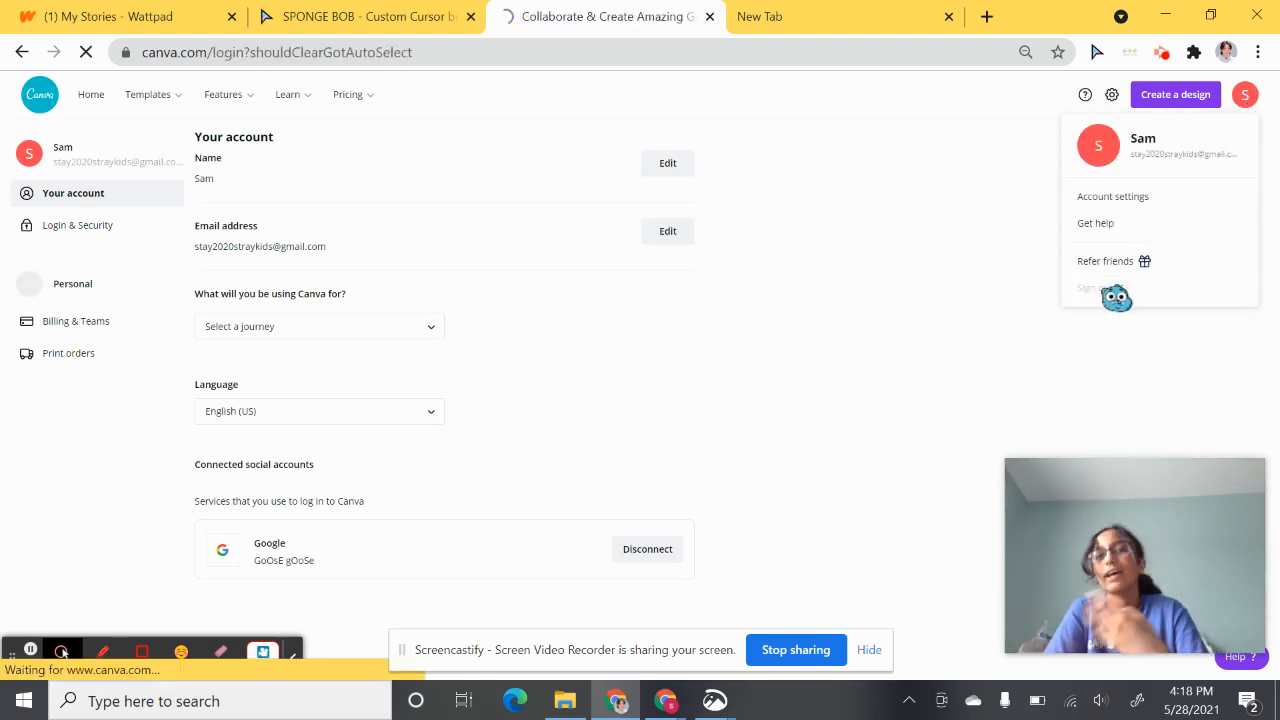
pyautogui.click(1096, 288)
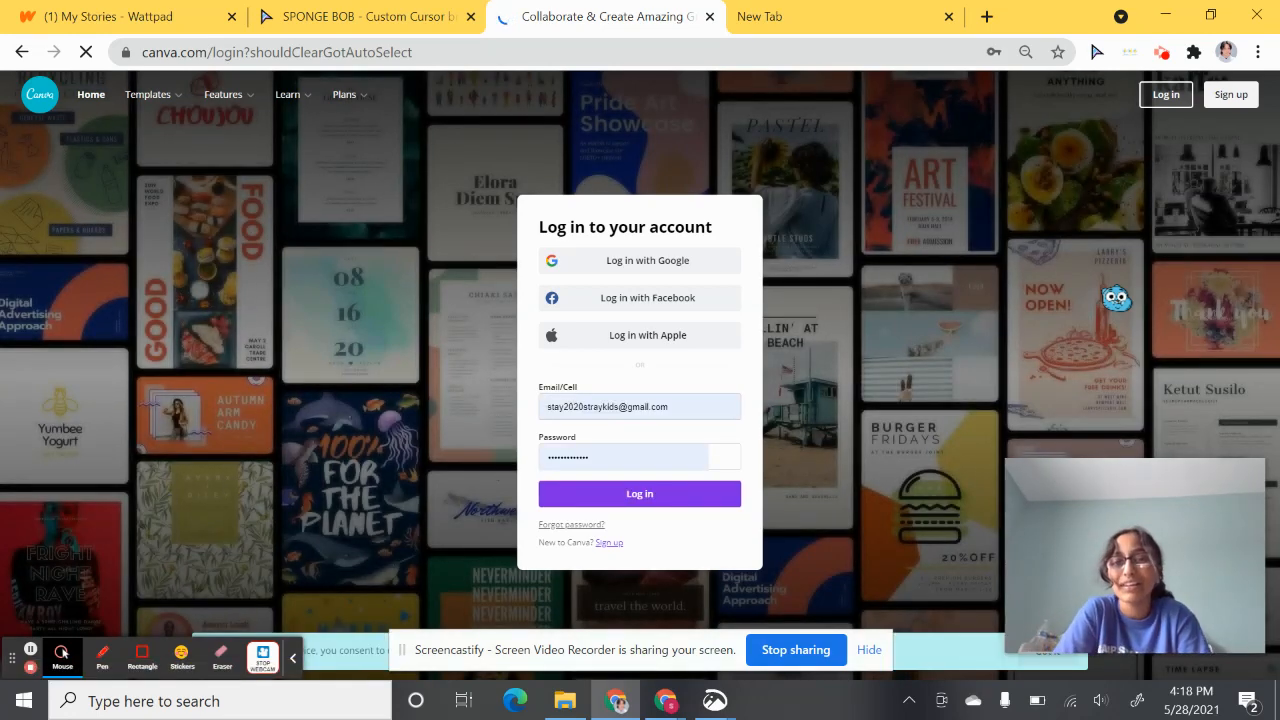
pyautogui.click(648, 260)
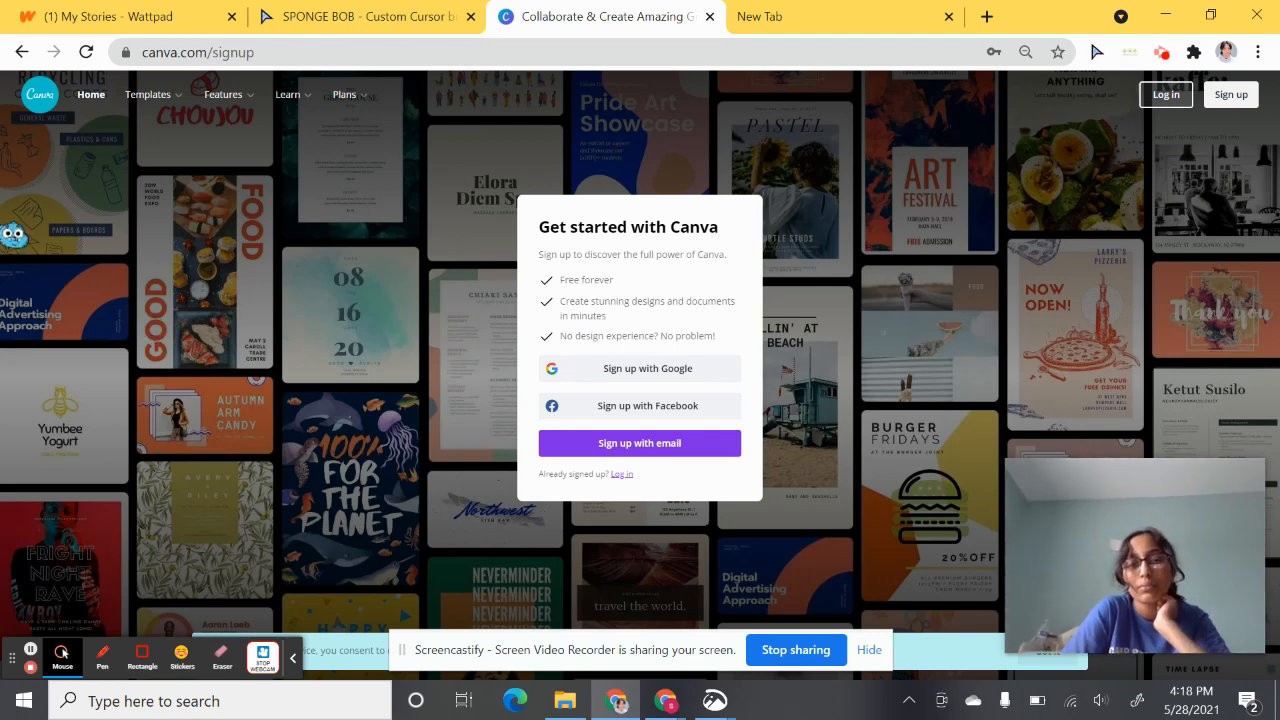
pyautogui.moveTo(584, 472)
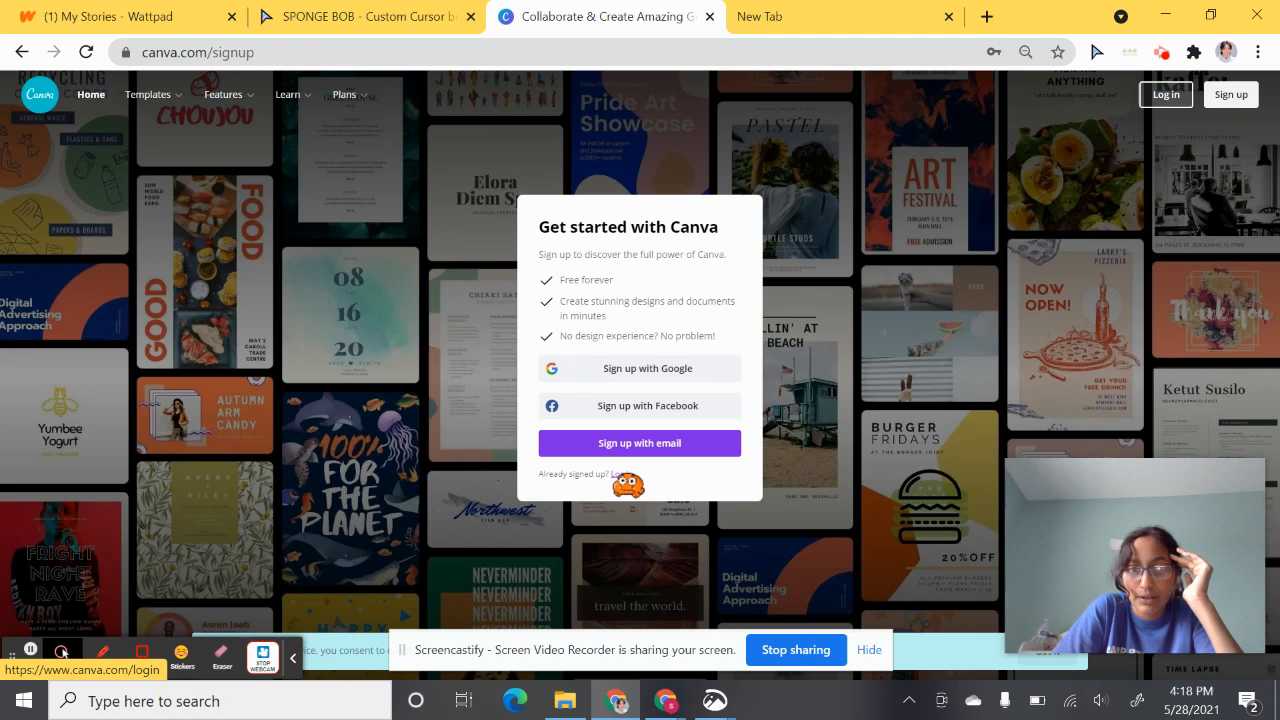
# - Log back in to the Canva account and reach the home page
pyautogui.click(608, 542)
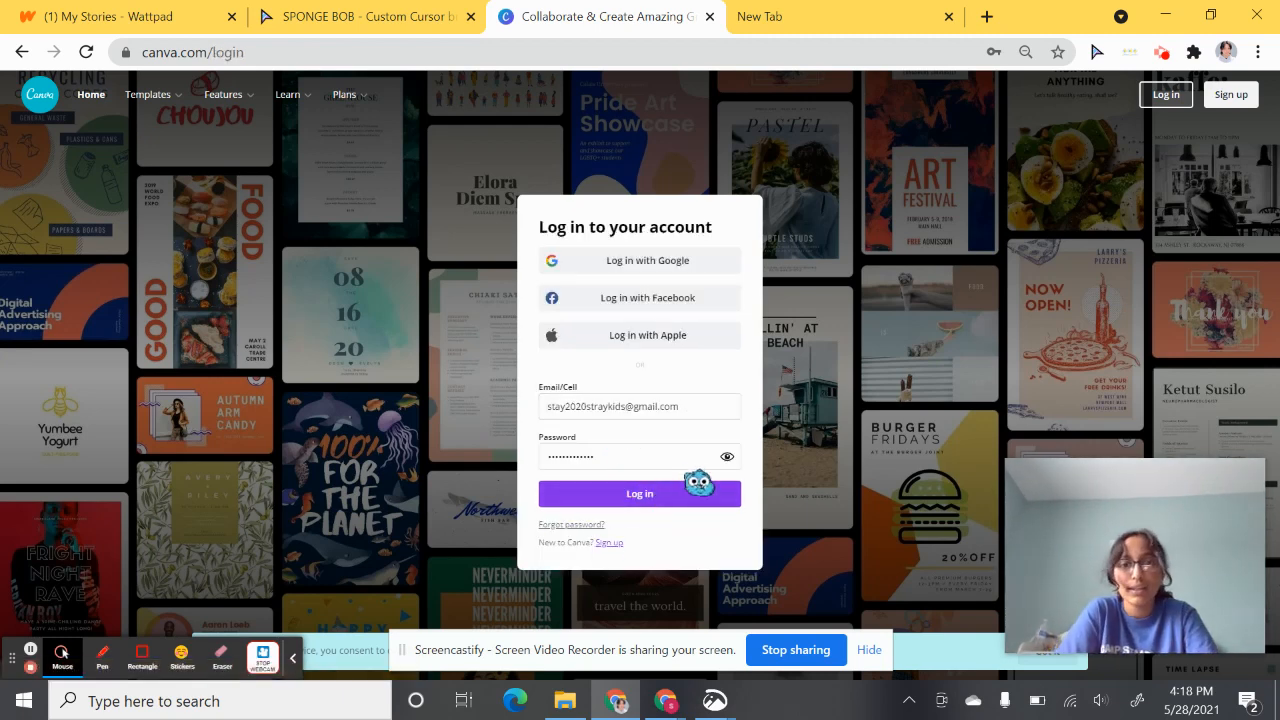
pyautogui.click(640, 492)
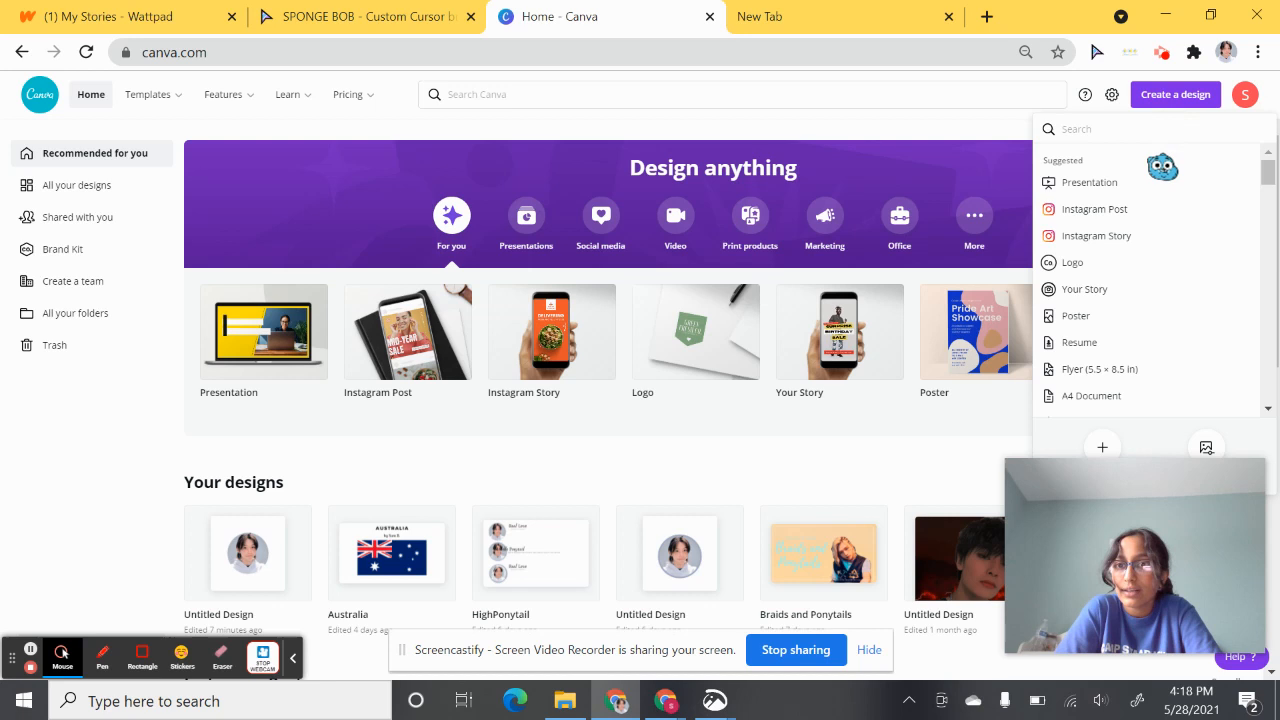
# - Start a blank Instagram Post design and reveal the Upload From sources
pyautogui.click(1092, 210)
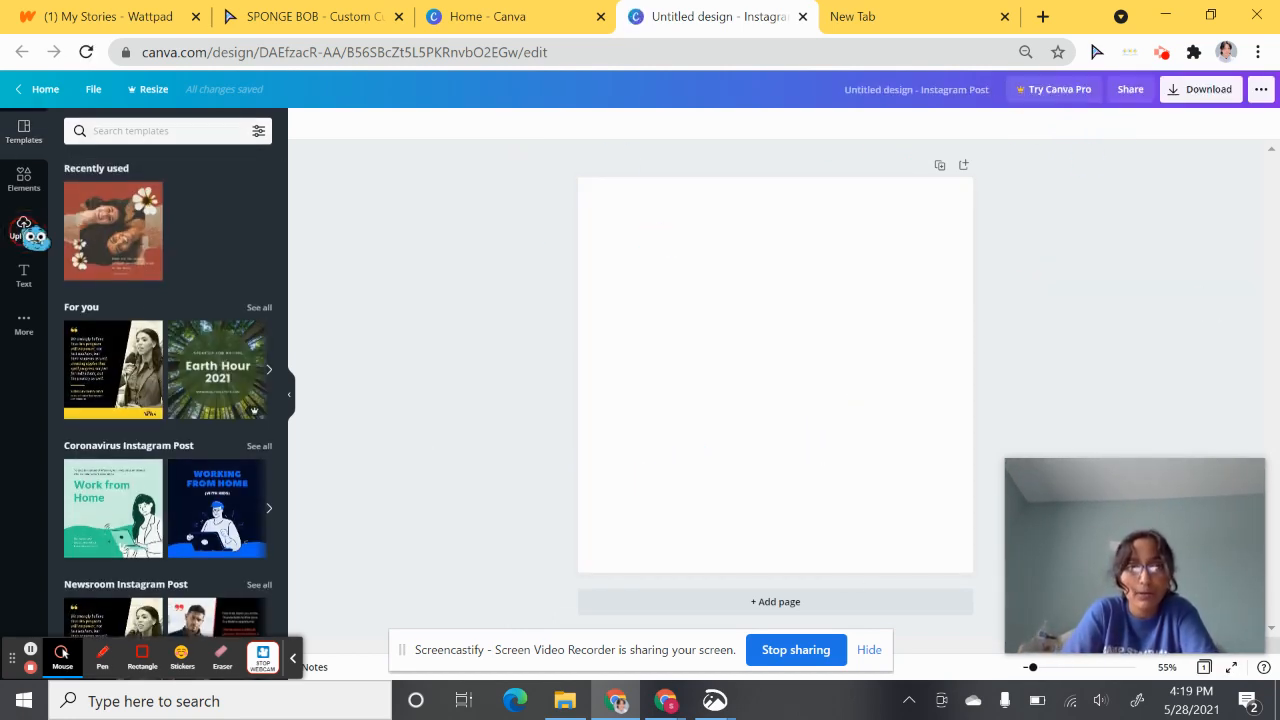
pyautogui.click(24, 228)
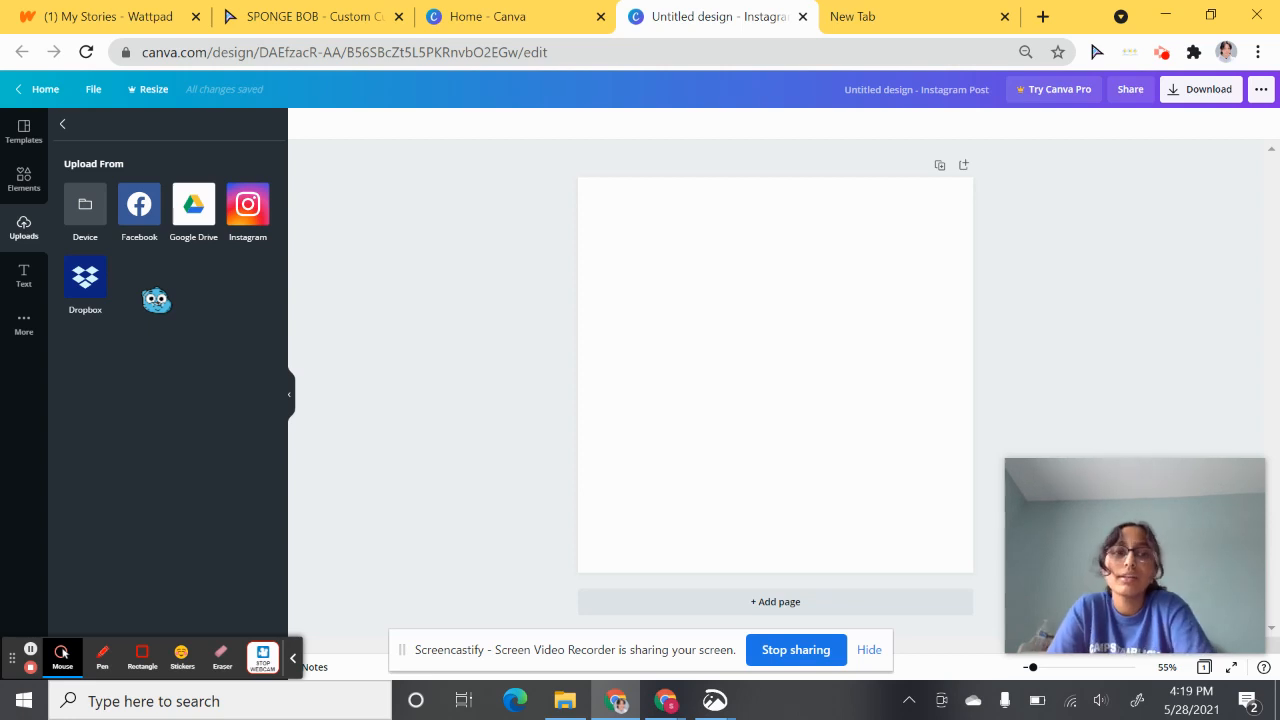
pyautogui.moveTo(156, 300); pyautogui.dragTo(212, 408)
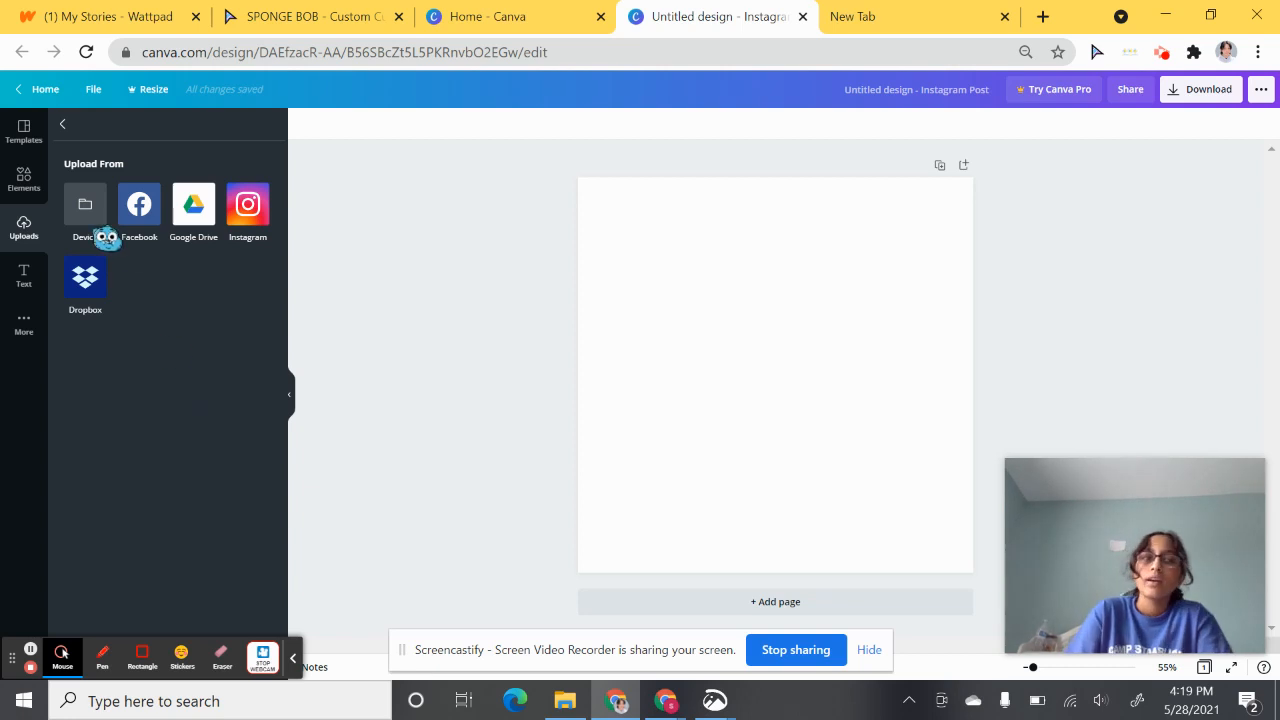
# - Upload the portrait photo from the Downloads folder on this computer
pyautogui.click(84, 204)
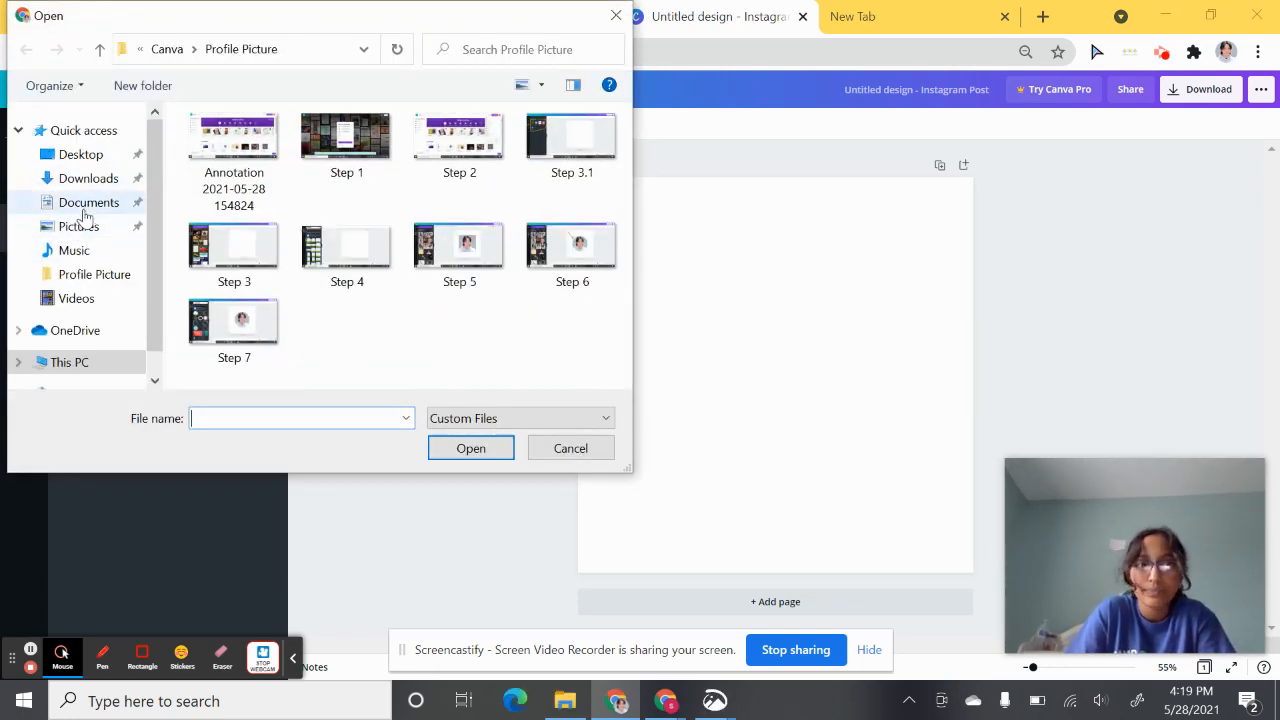
pyautogui.click(88, 178)
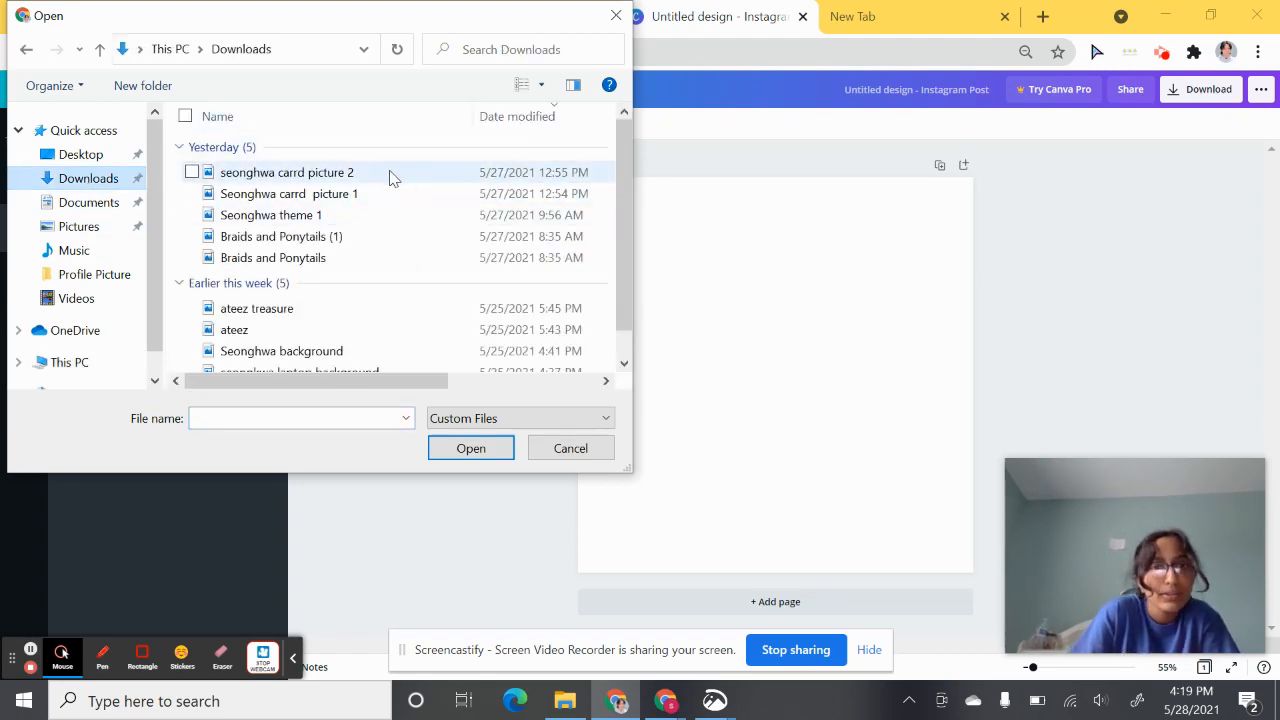
pyautogui.click(570, 448)
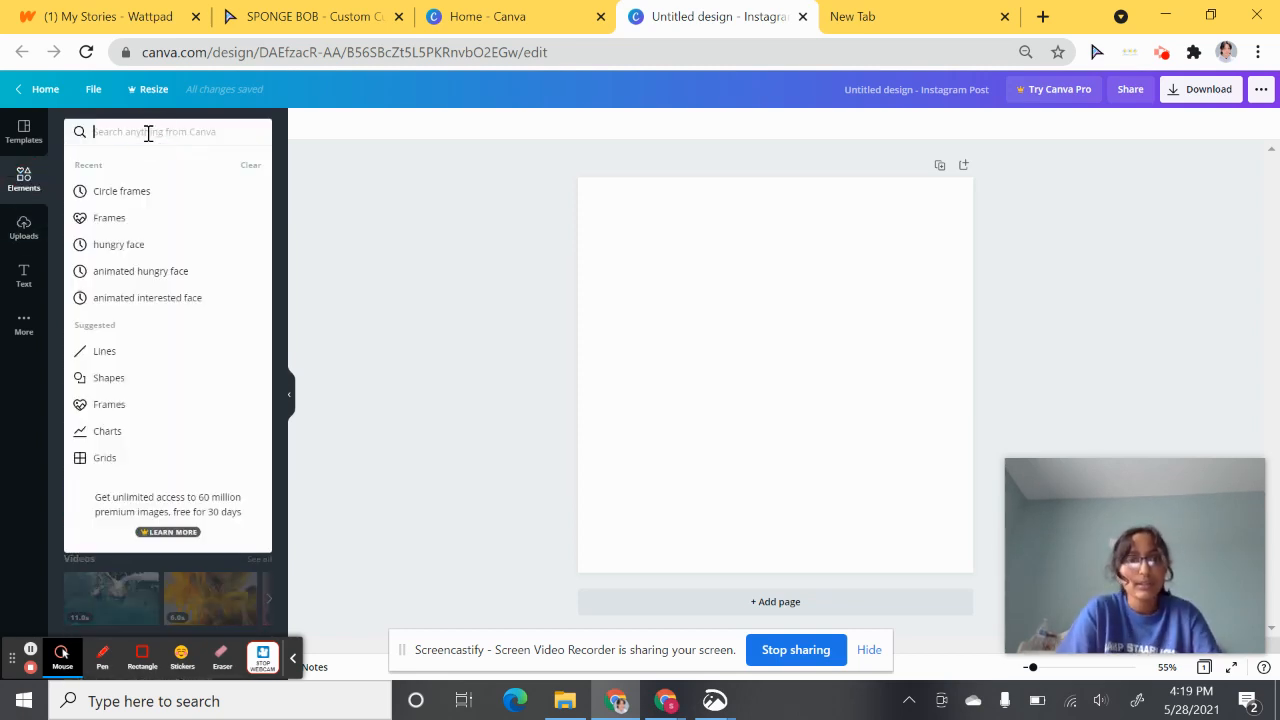
# - Add a circle frame from Elements and fill it with the uploaded portrait photo
pyautogui.write('frames')
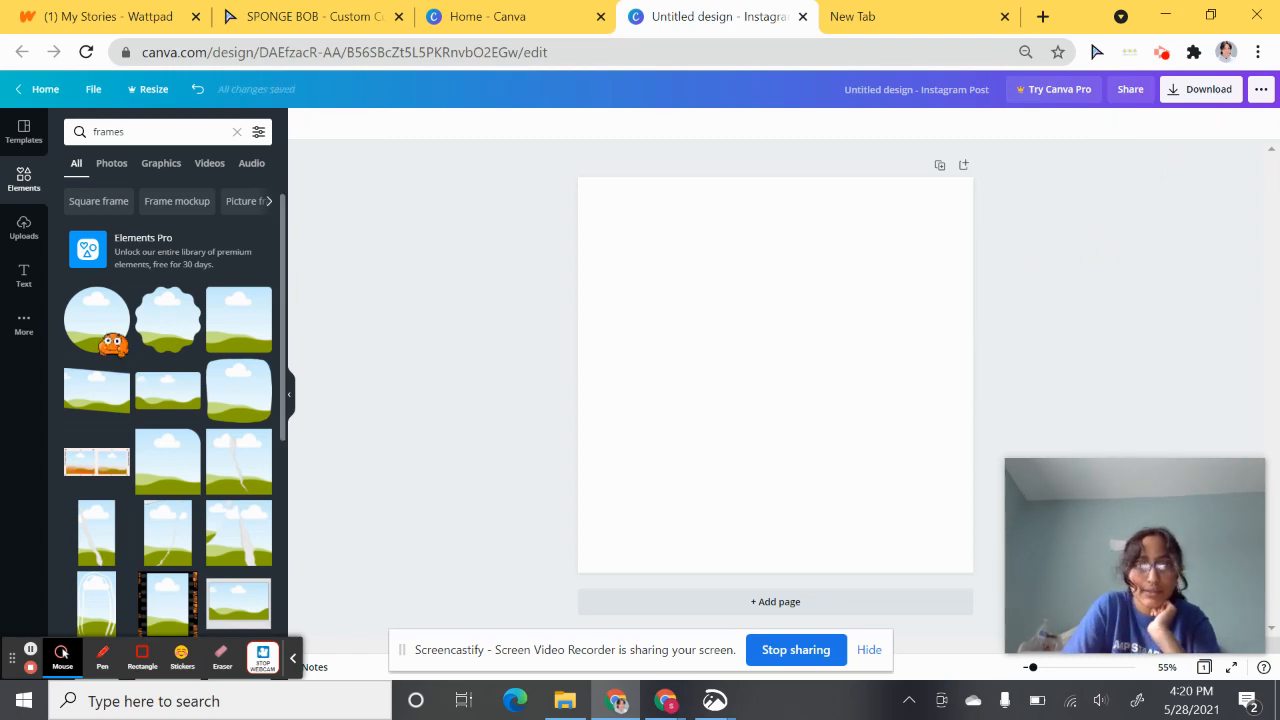
pyautogui.click(96, 320)
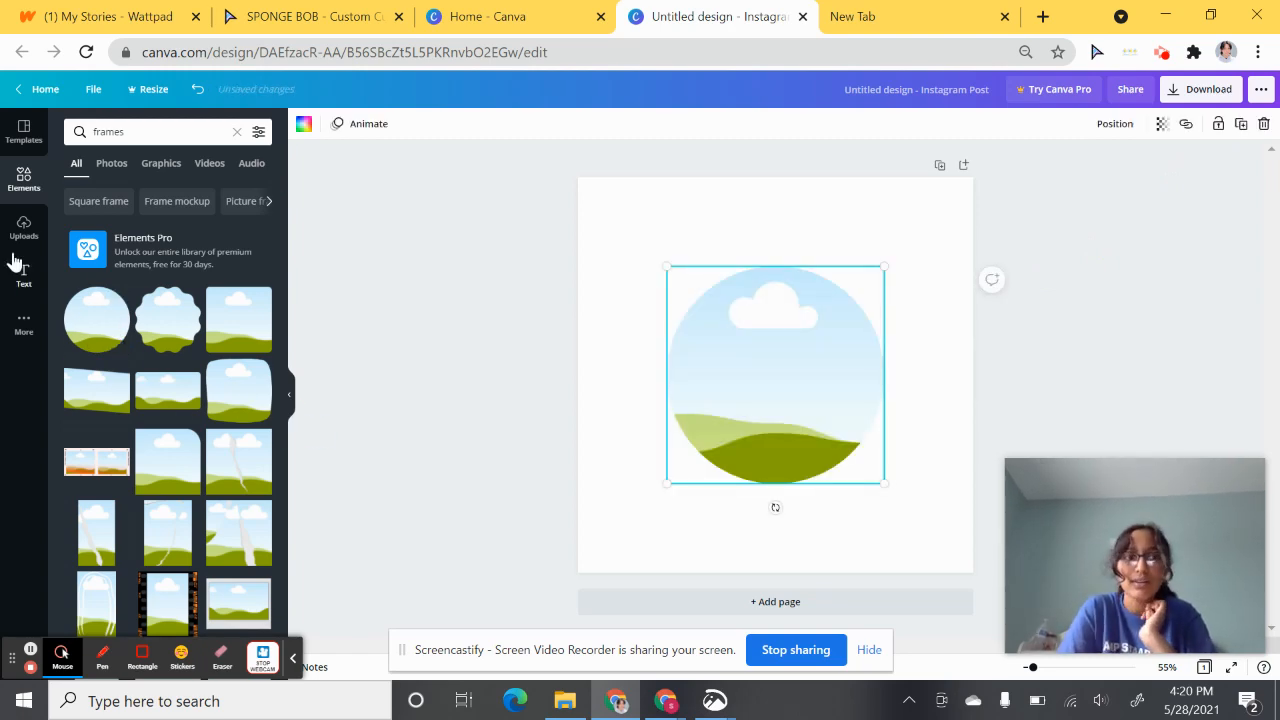
pyautogui.click(24, 228)
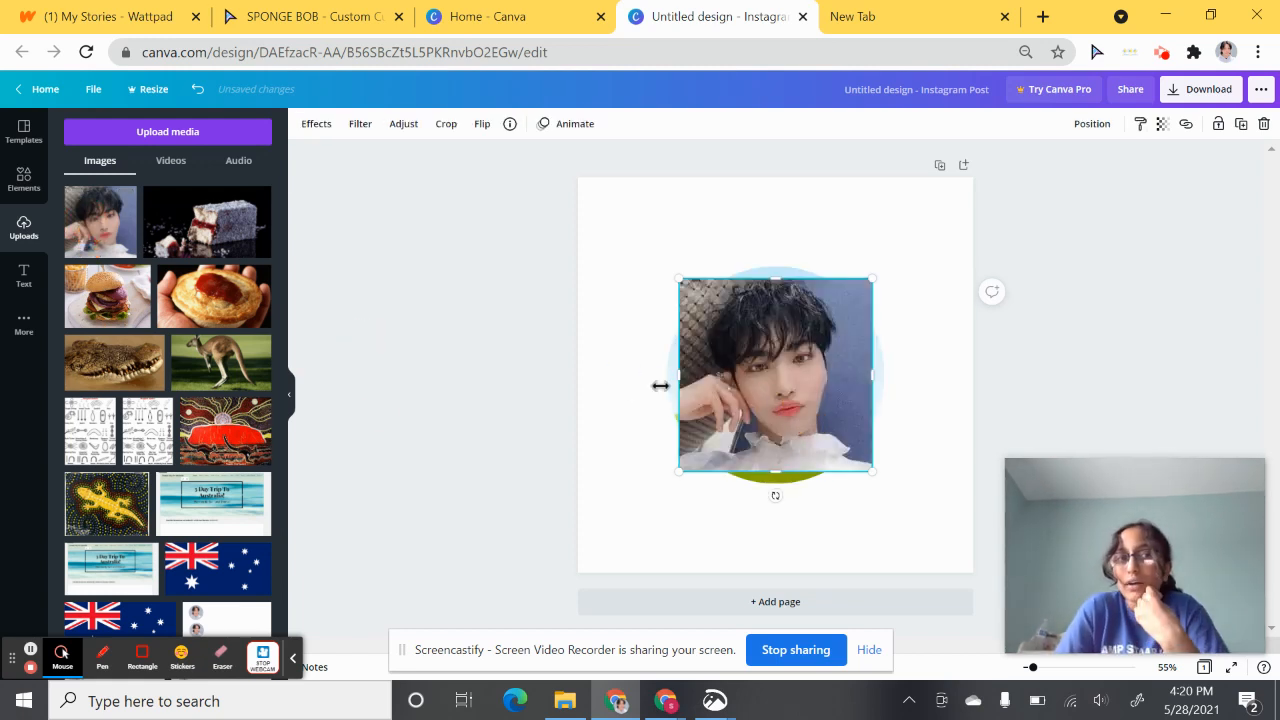
pyautogui.scroll(-3)
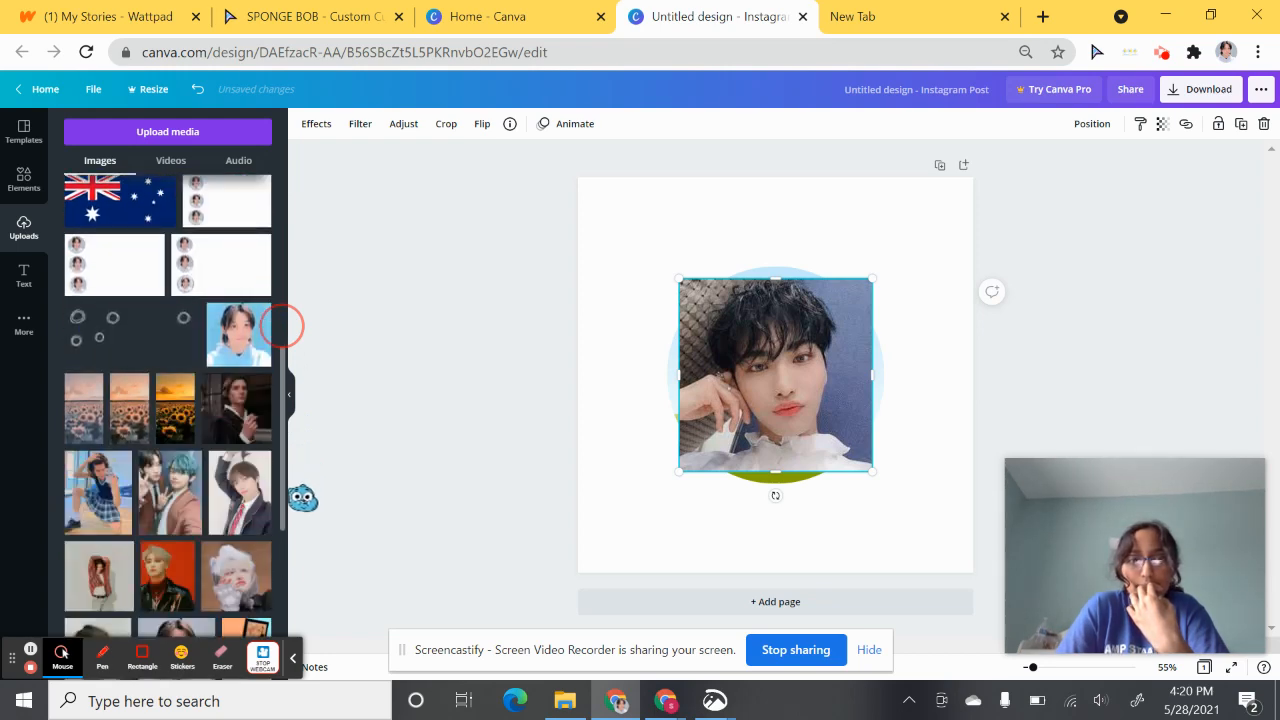
pyautogui.scroll(-3)
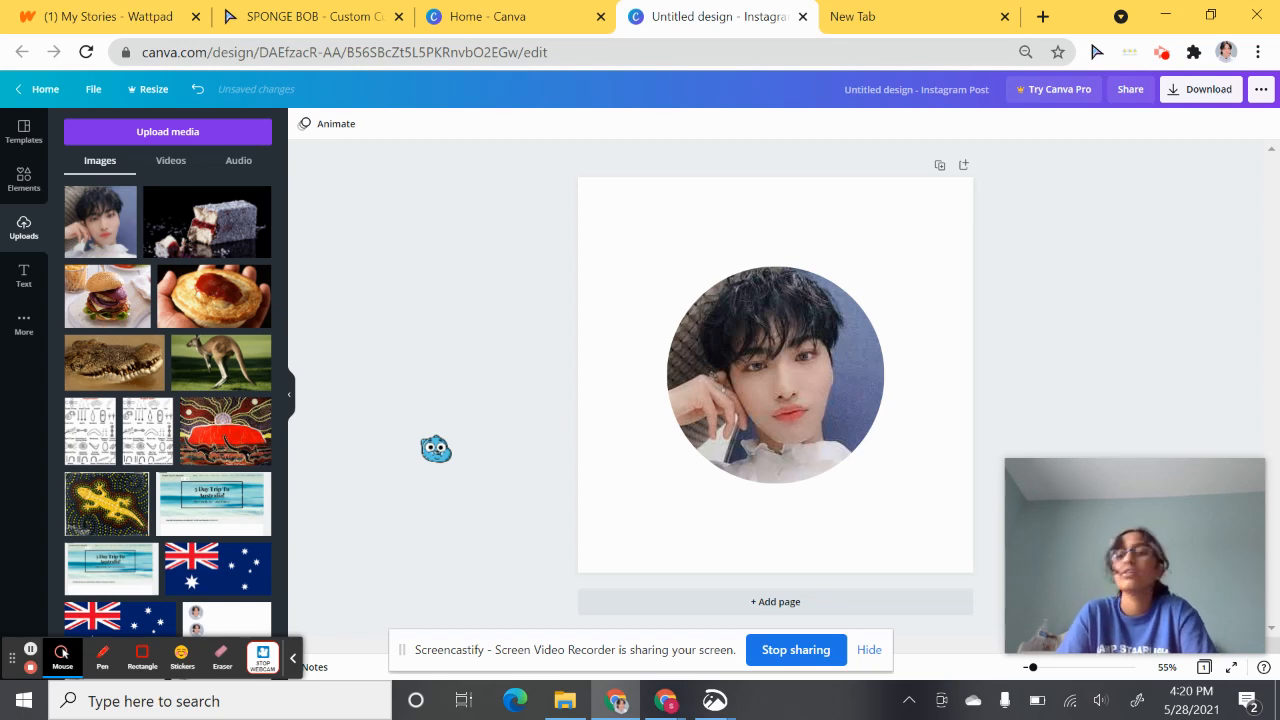
# - Search Elements for 'circle frames' and browse the results
pyautogui.moveTo(436, 448); pyautogui.dragTo(612, 548)
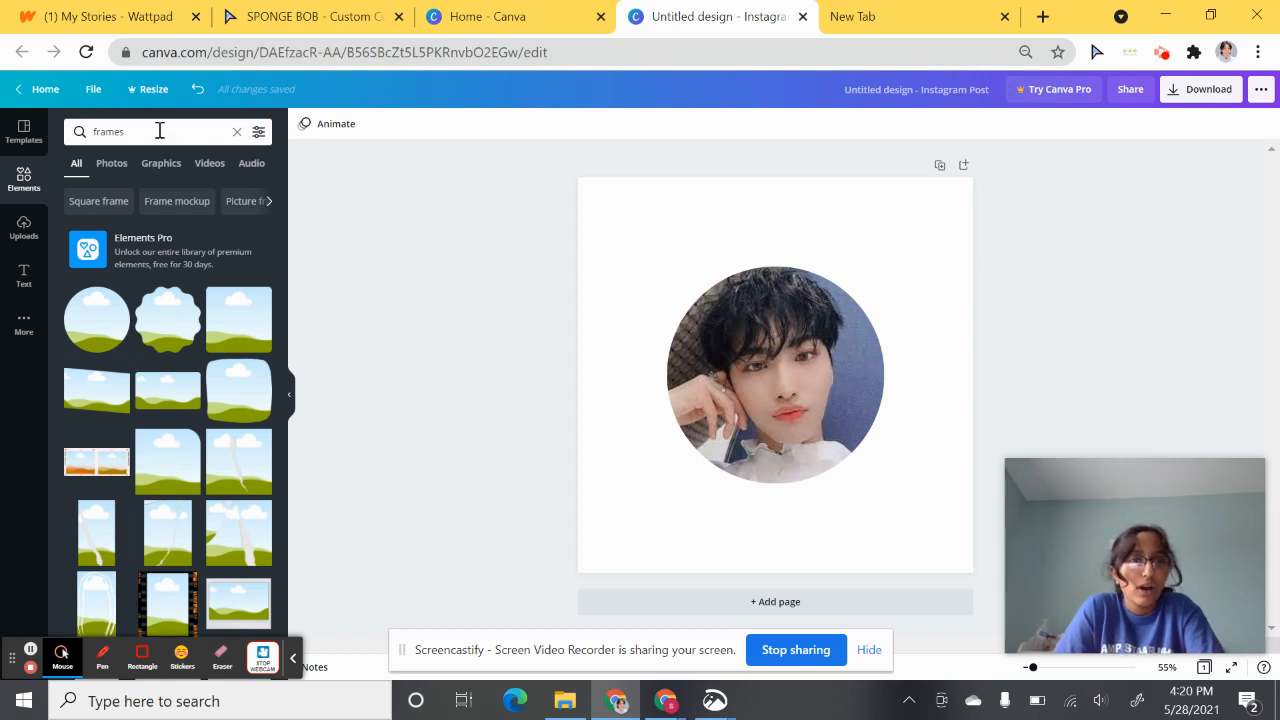
pyautogui.click(150, 132)
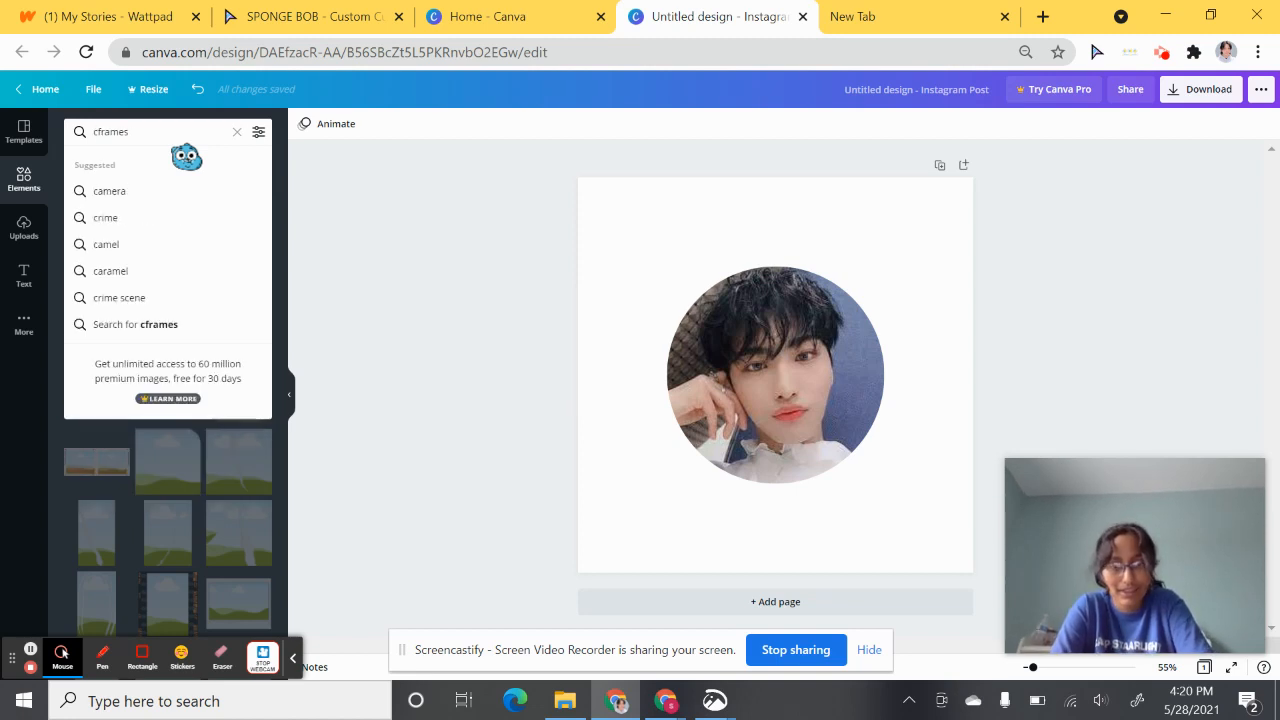
pyautogui.write('circle frames')
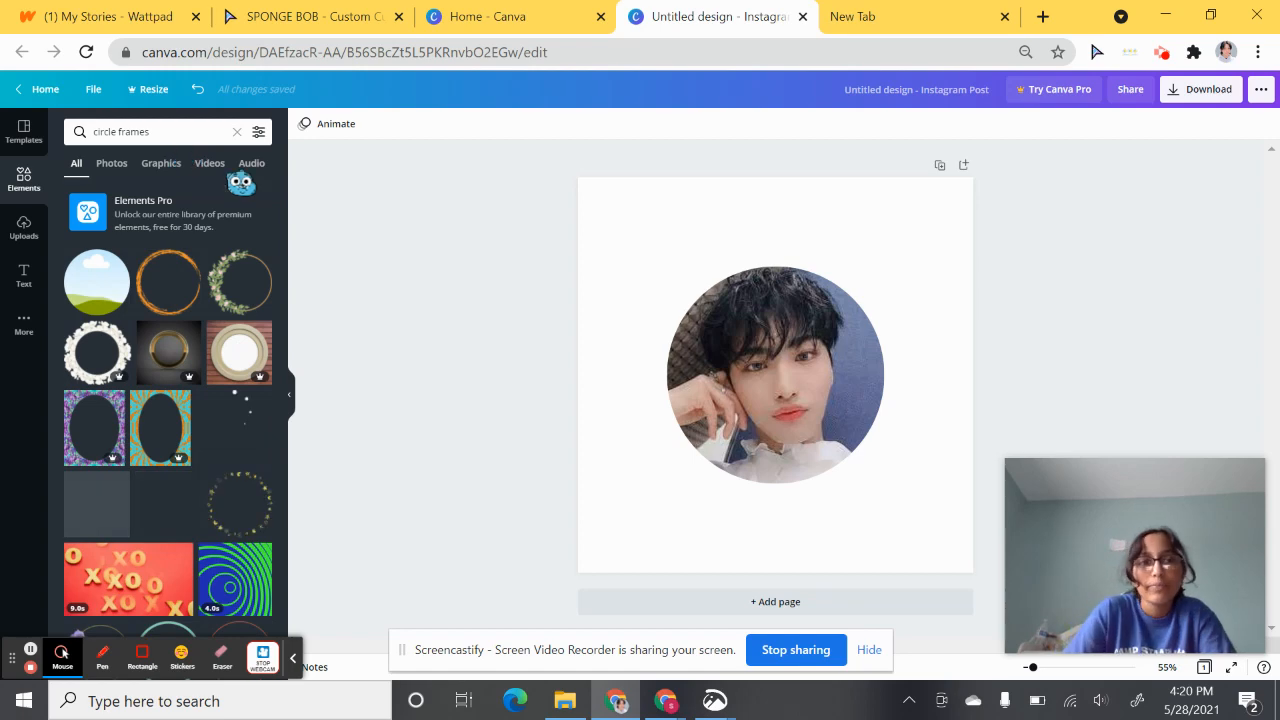
pyautogui.scroll(-3)
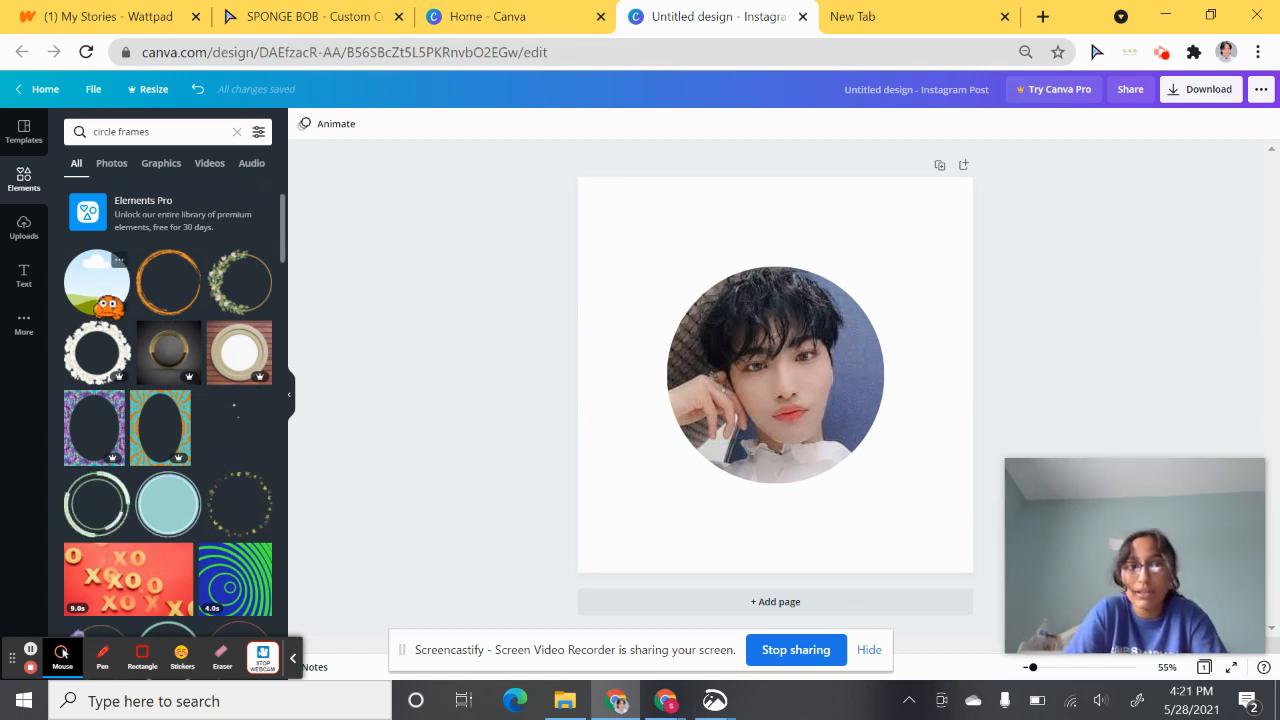
# - Select the circular portrait on the page and keep scrolling the circle-frame results
pyautogui.click(776, 374)
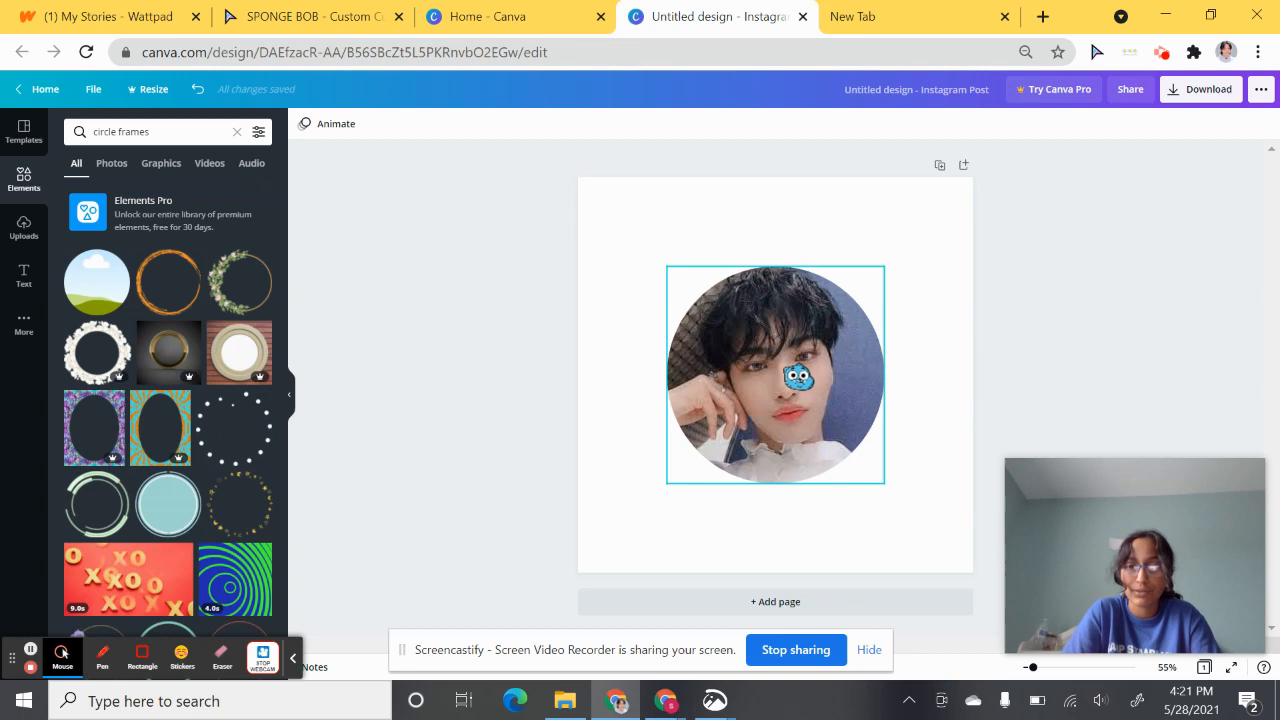
pyautogui.moveTo(798, 378); pyautogui.dragTo(872, 292)
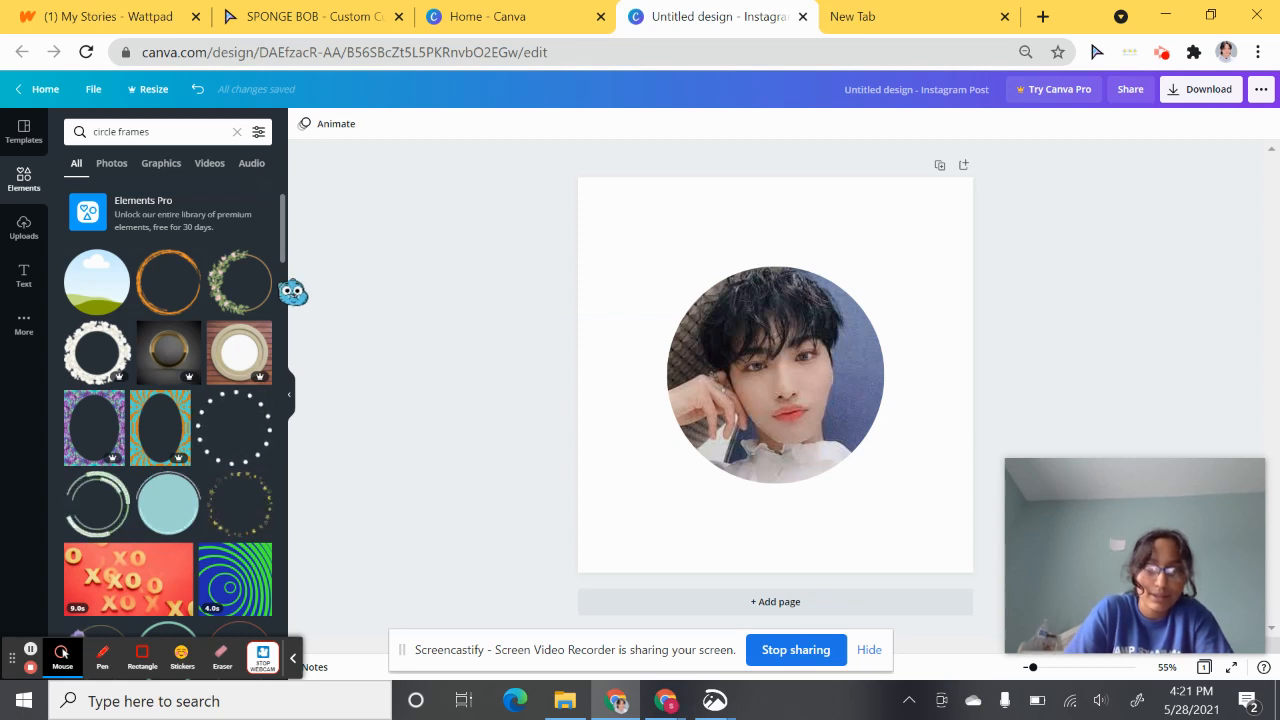
pyautogui.scroll(-3)
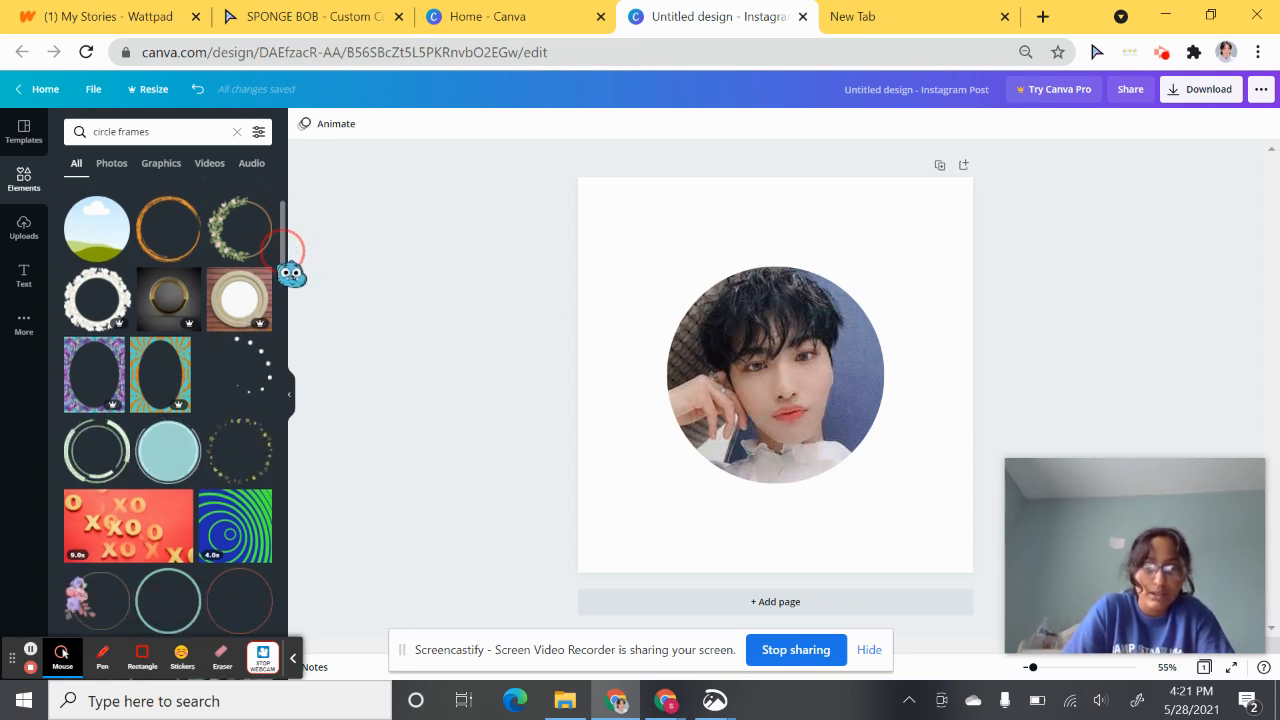
pyautogui.scroll(-3)
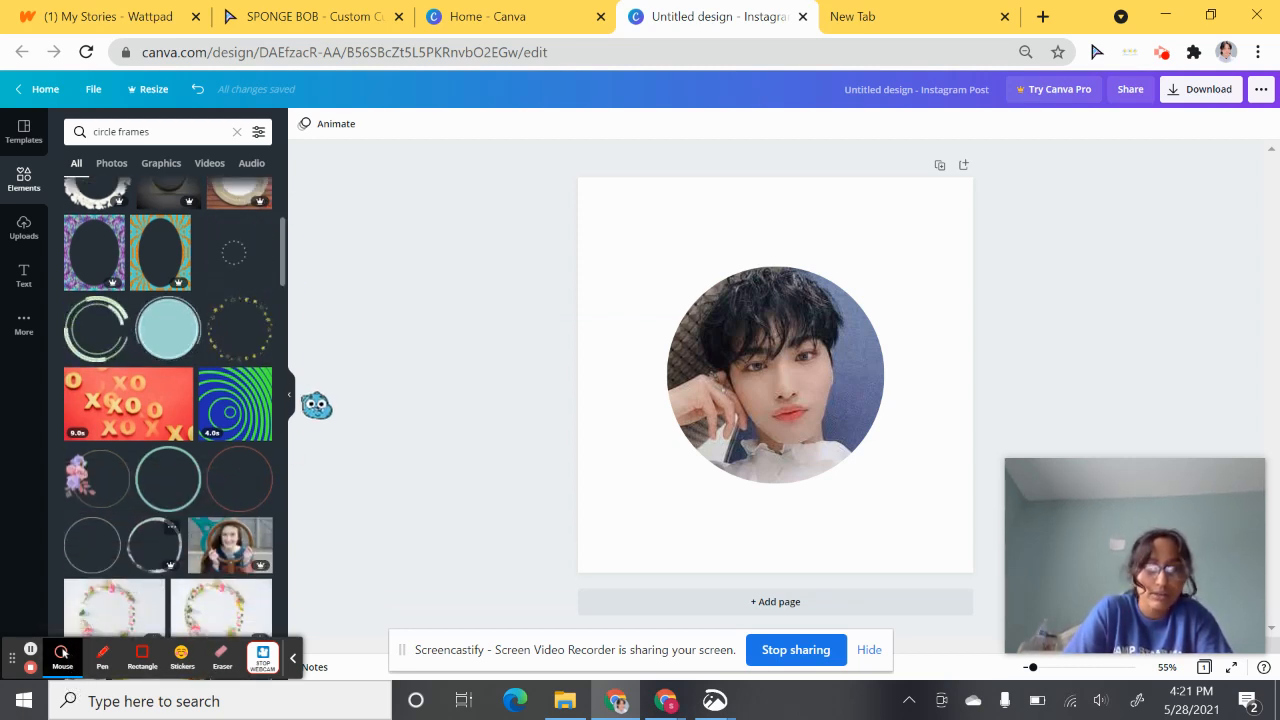